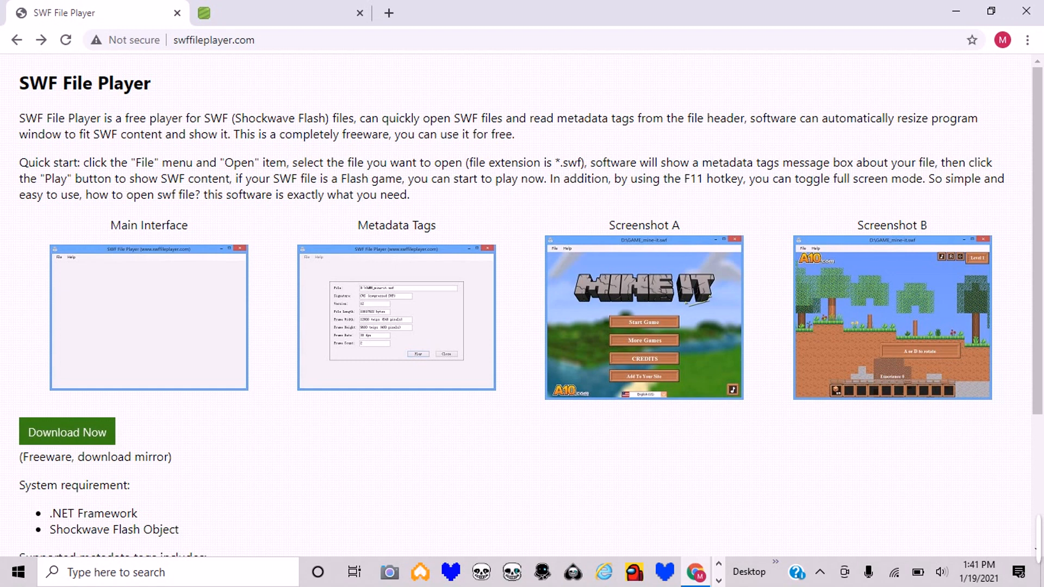
Open the Papa Louie 2: When Burgers Attack! page on Flipline Studios and view its source.
click(214, 40)
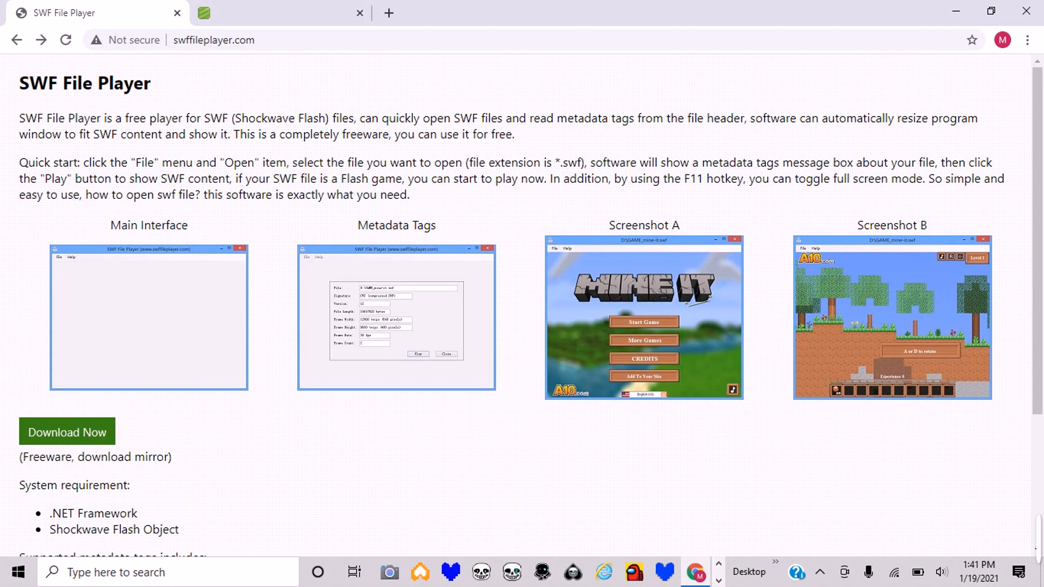
click(66, 432)
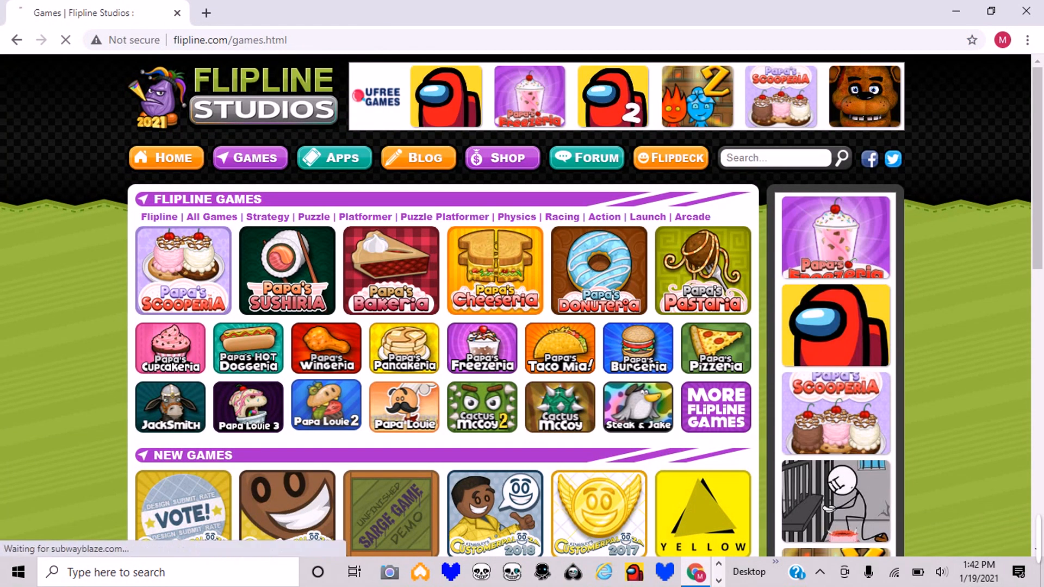
click(326, 405)
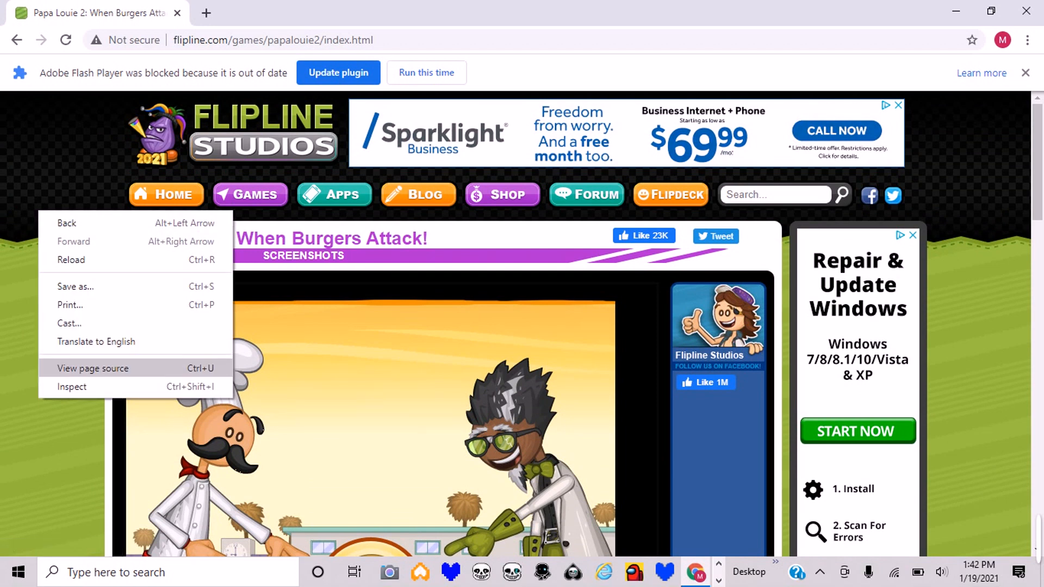
click(93, 368)
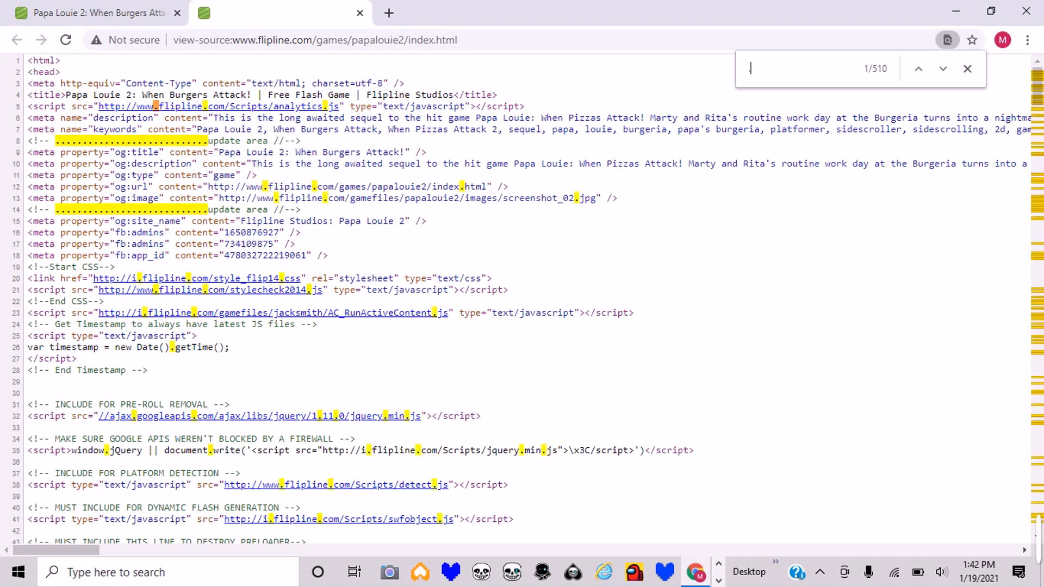
Search the page source for .swf and select the PapaLouie2_v2_1.swf file address.
text(.swf)
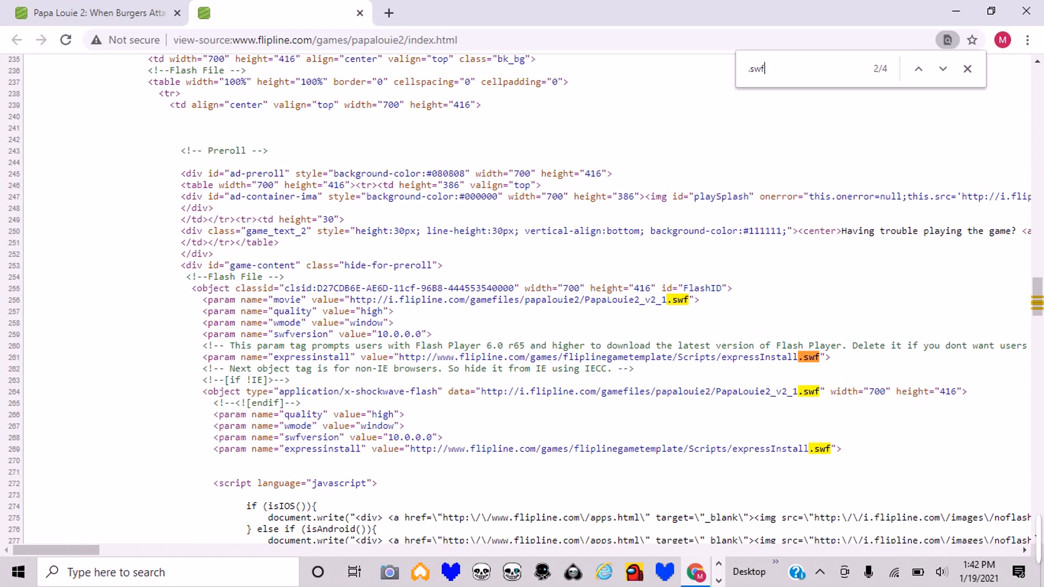
drag(349, 300, 394, 311)
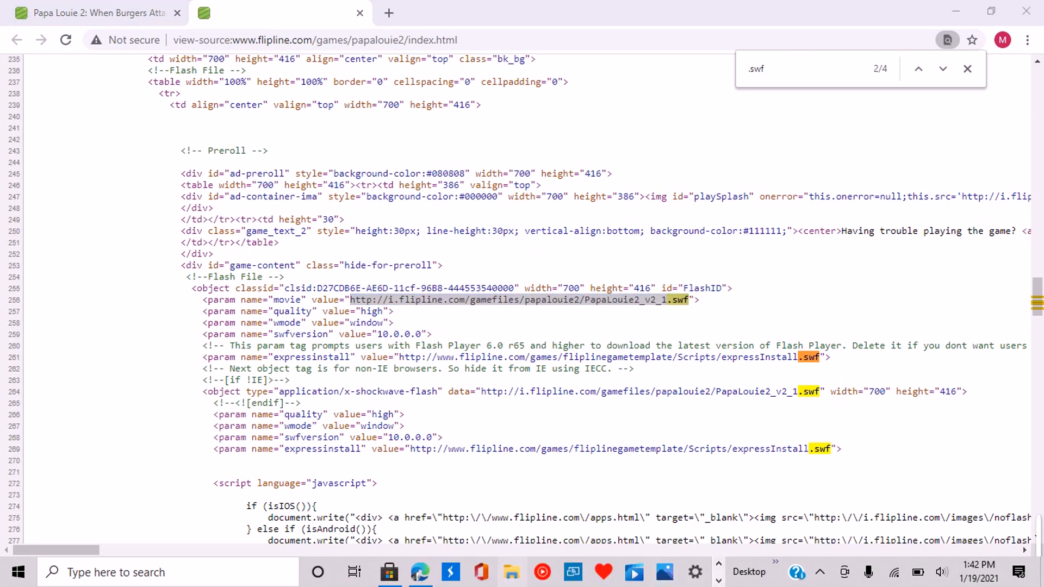
click(512, 572)
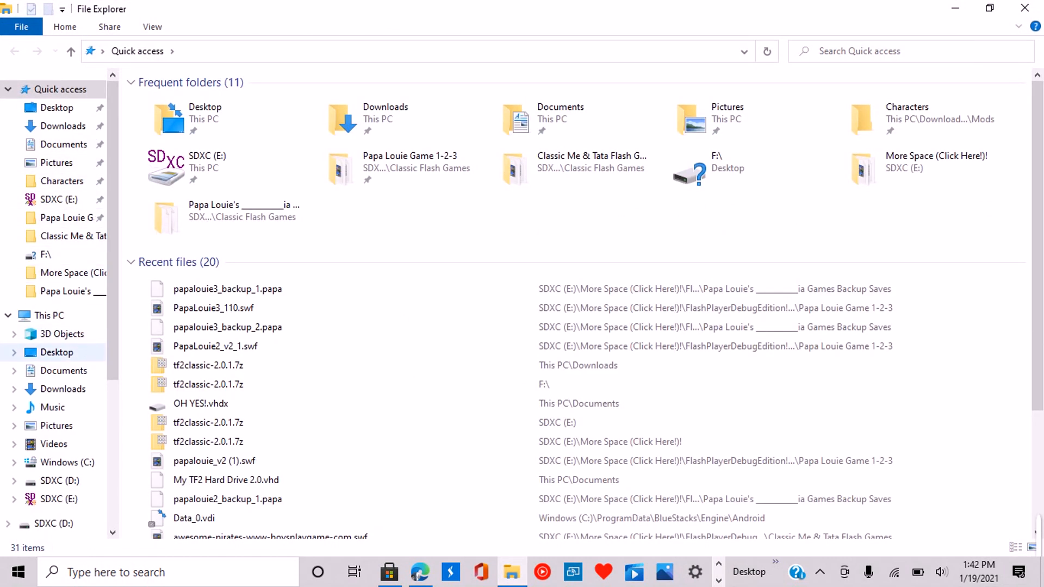
Browse via More Space (Click Here!)! into FlashPlayerDebugEdition and launch SWFFilePlayer.exe.
click(213, 308)
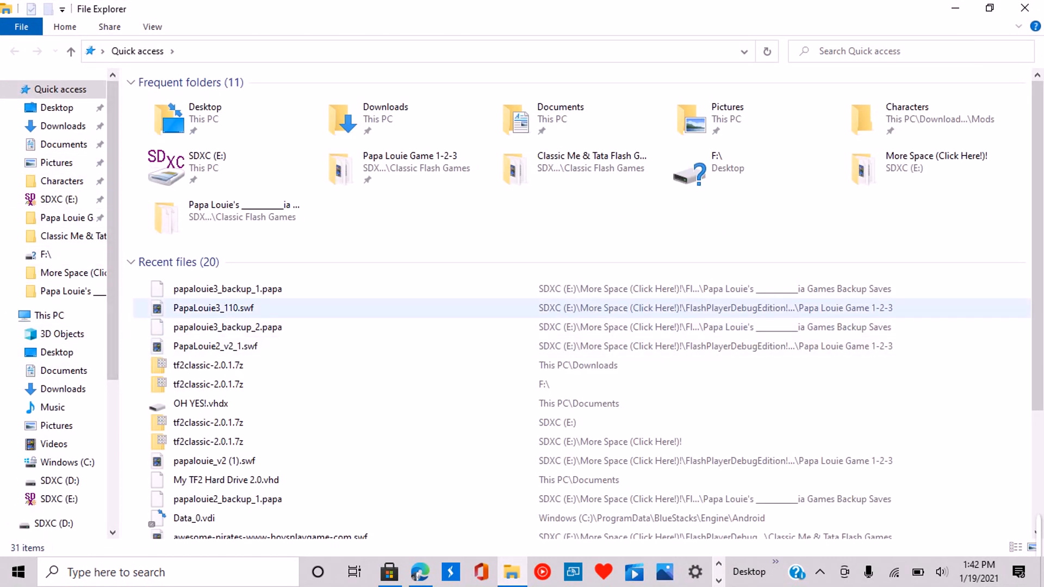
click(227, 288)
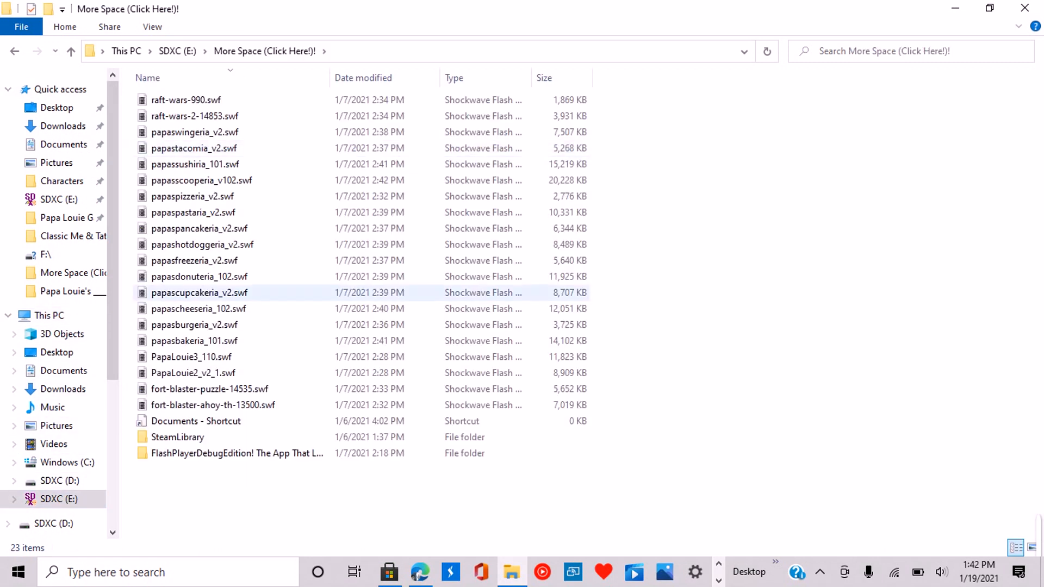
double_click(231, 453)
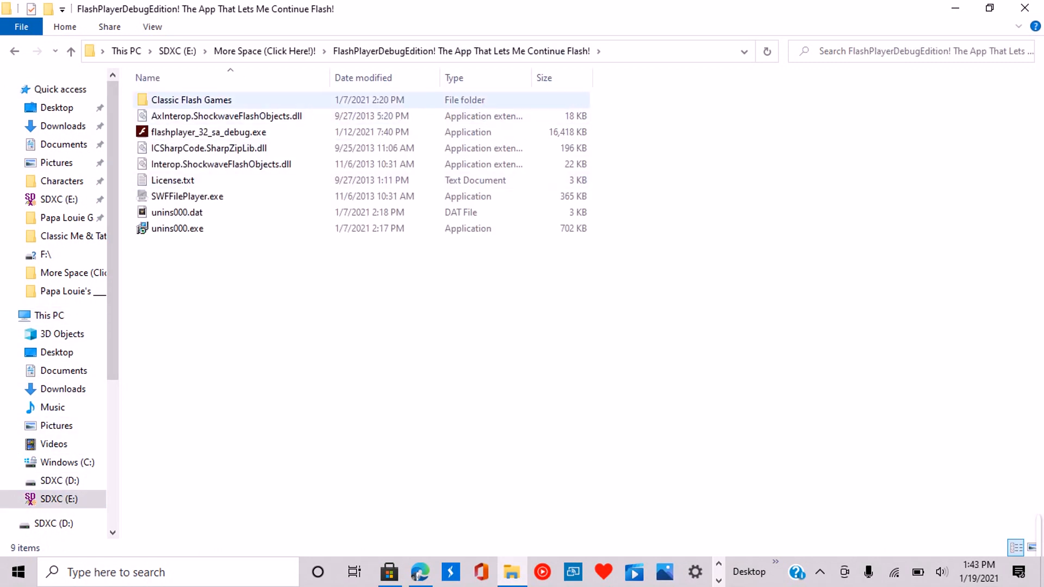
click(187, 196)
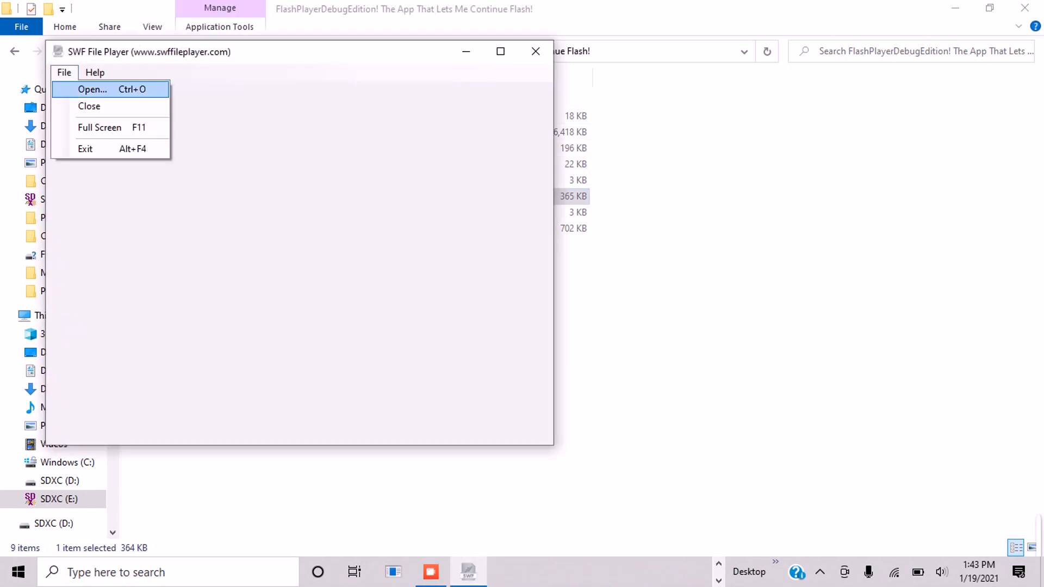
Open a game from Classic Flash Games > Papa Louie Game 1-2-3 in SWF File Player and play it.
click(92, 89)
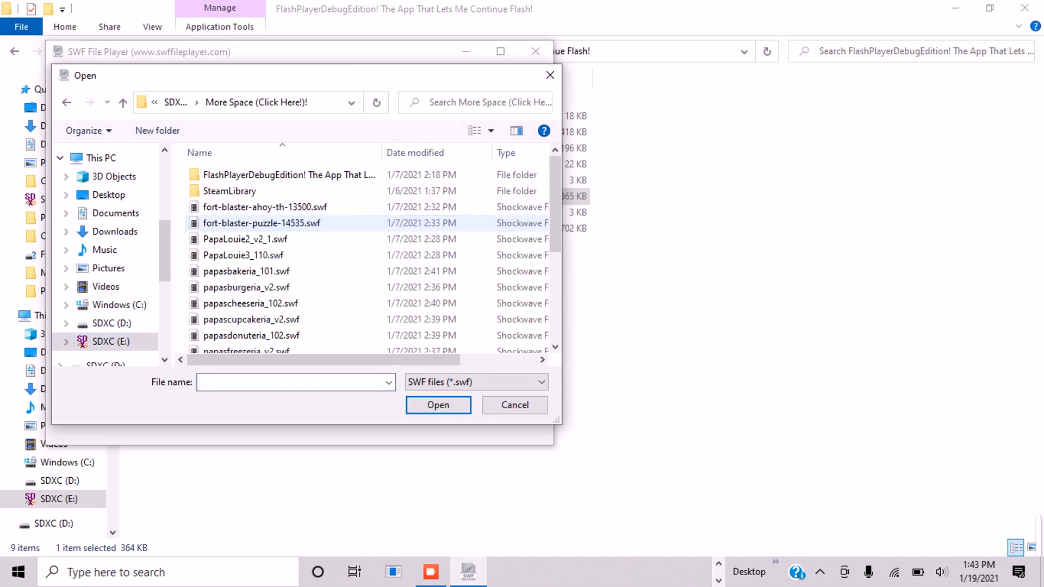
double_click(280, 175)
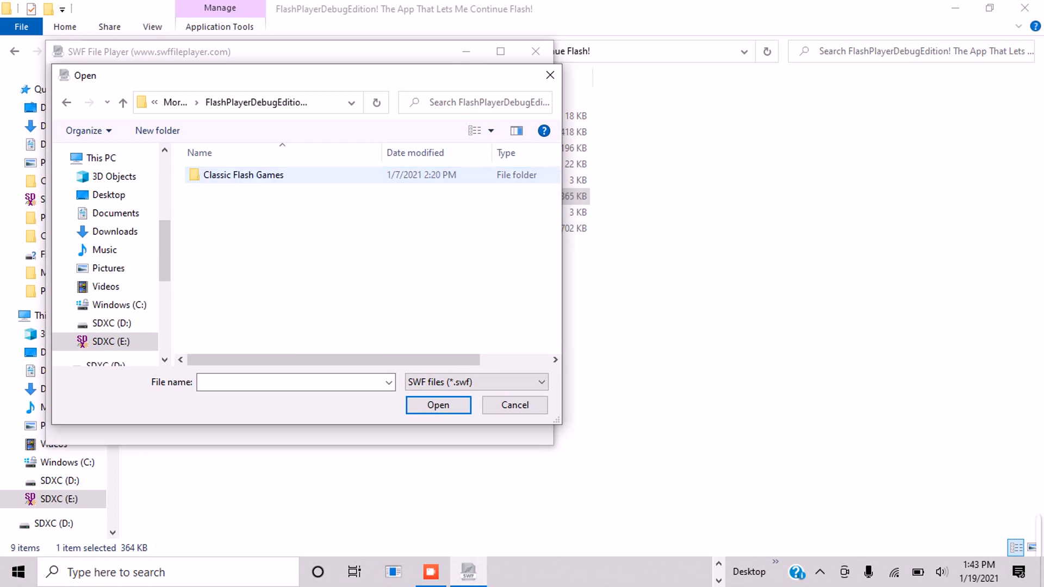
double_click(243, 175)
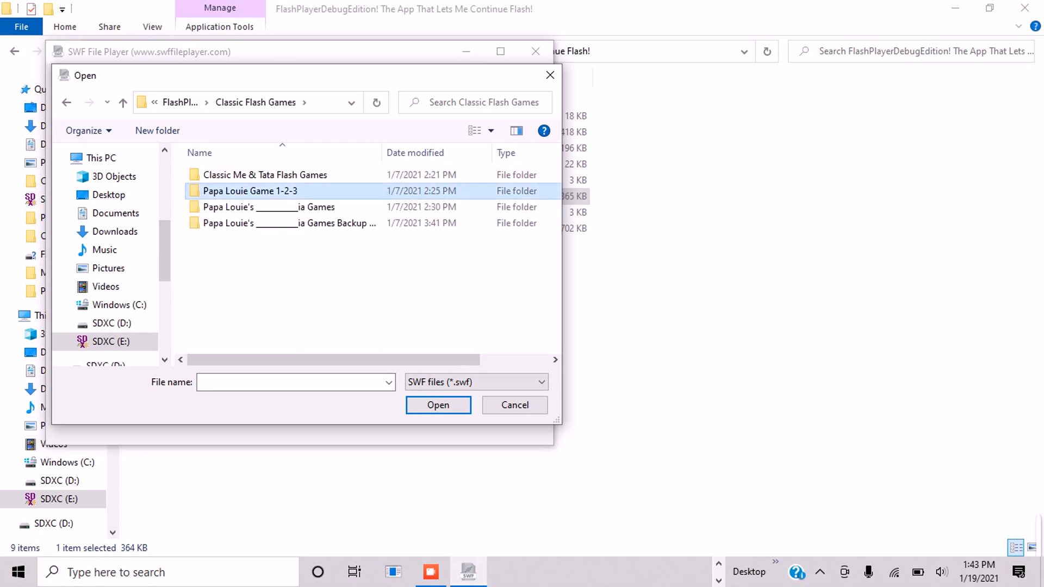
click(437, 405)
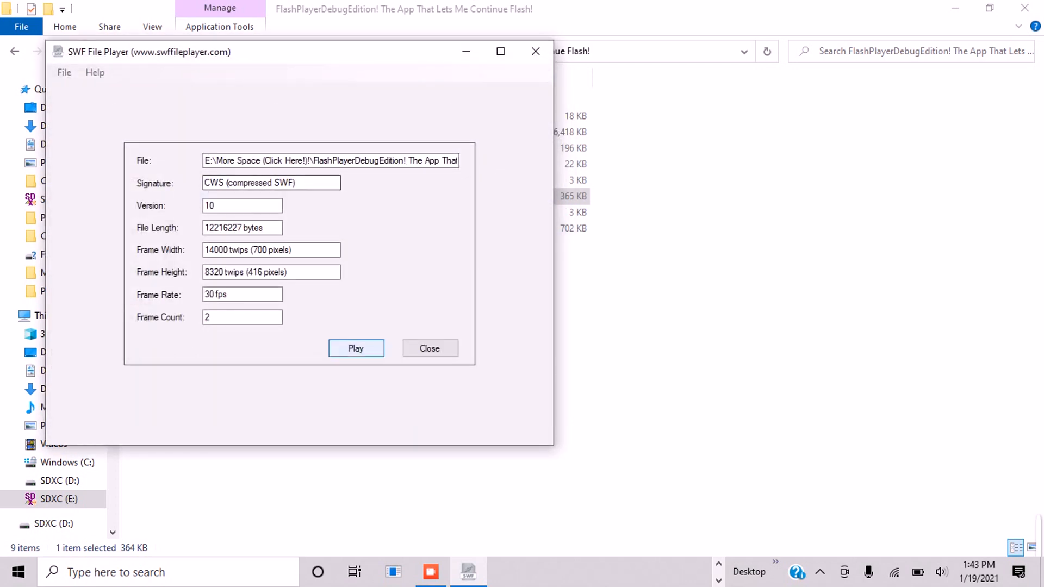
click(356, 349)
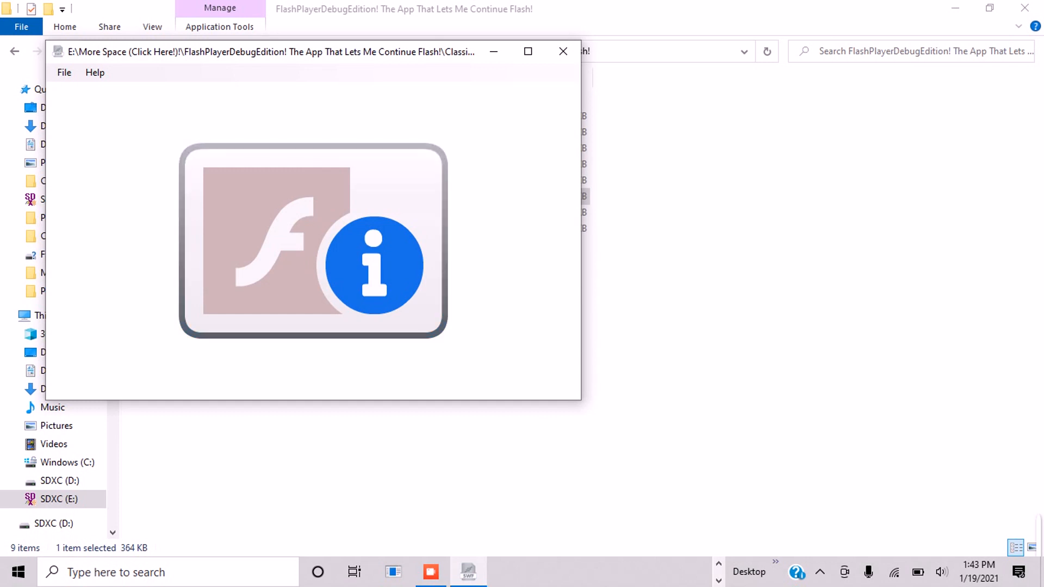
click(563, 51)
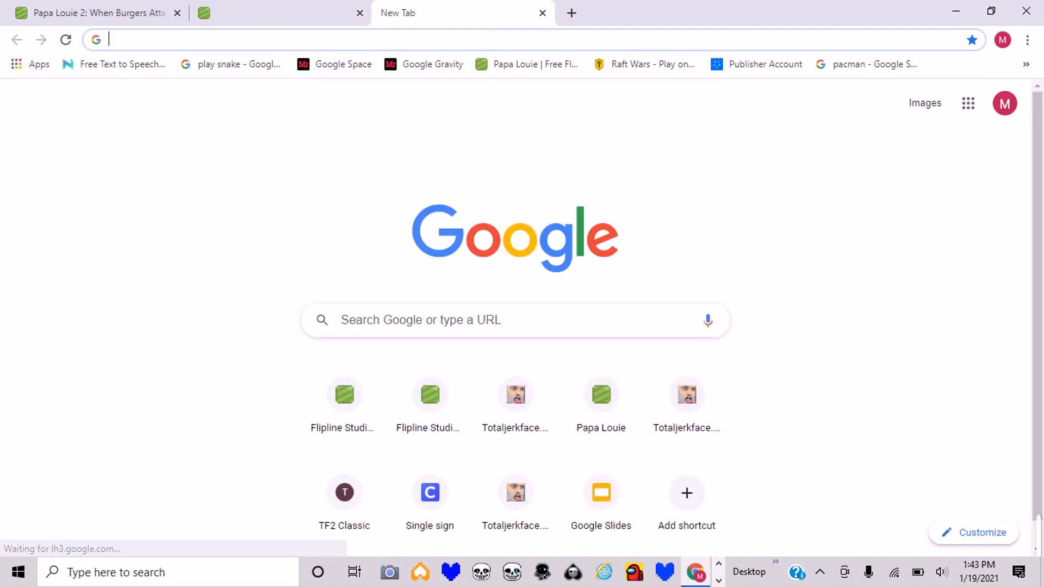
Google 'flash player content debugger' and open Adobe's Flash Player Debug Downloads result.
text(flash player content deb)
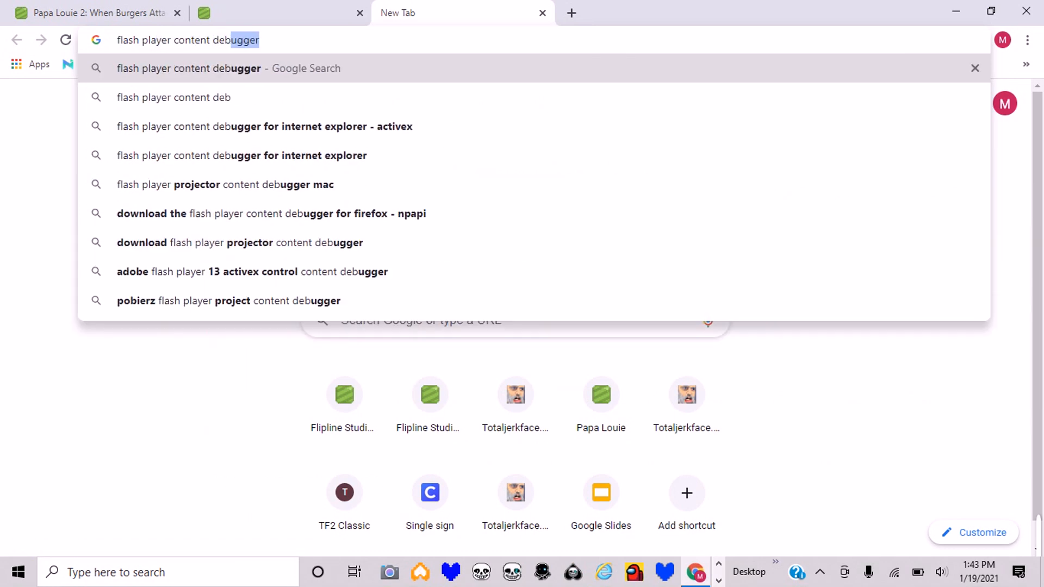
key(Enter)
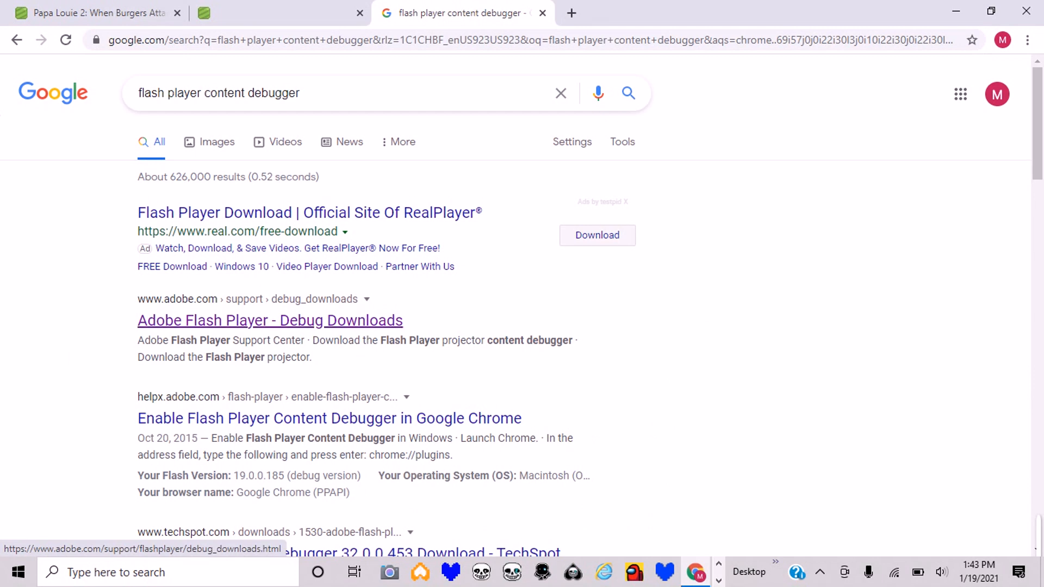
click(269, 320)
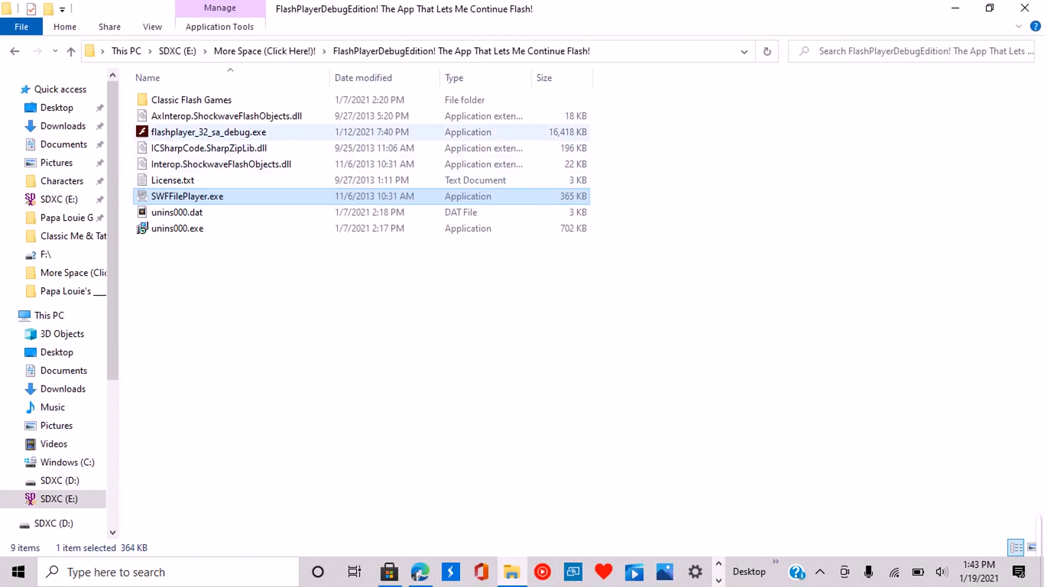
Launch flashplayer_32_sa_debug.exe from the debug edition folder.
click(208, 132)
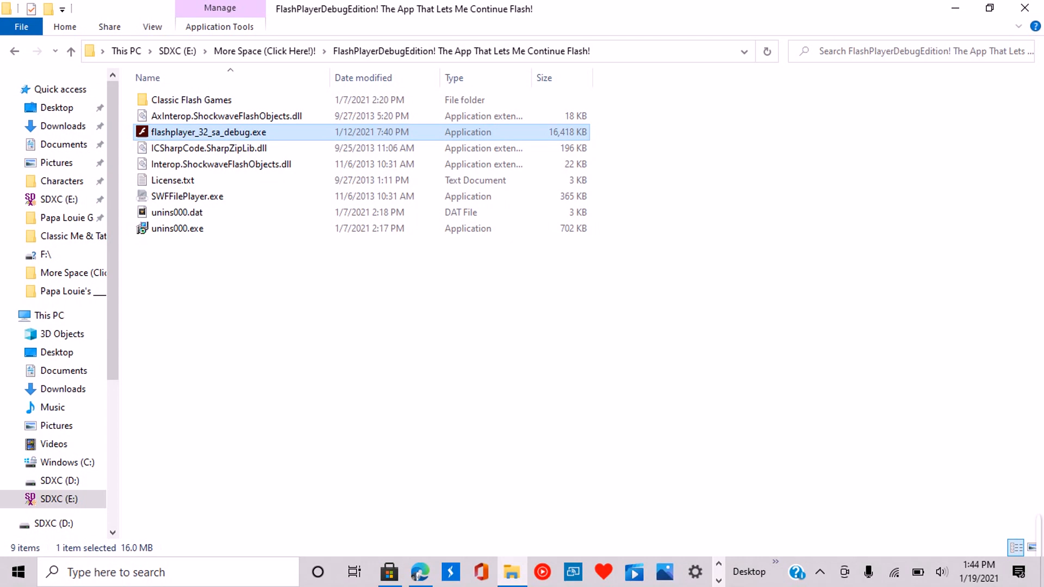
double_click(214, 132)
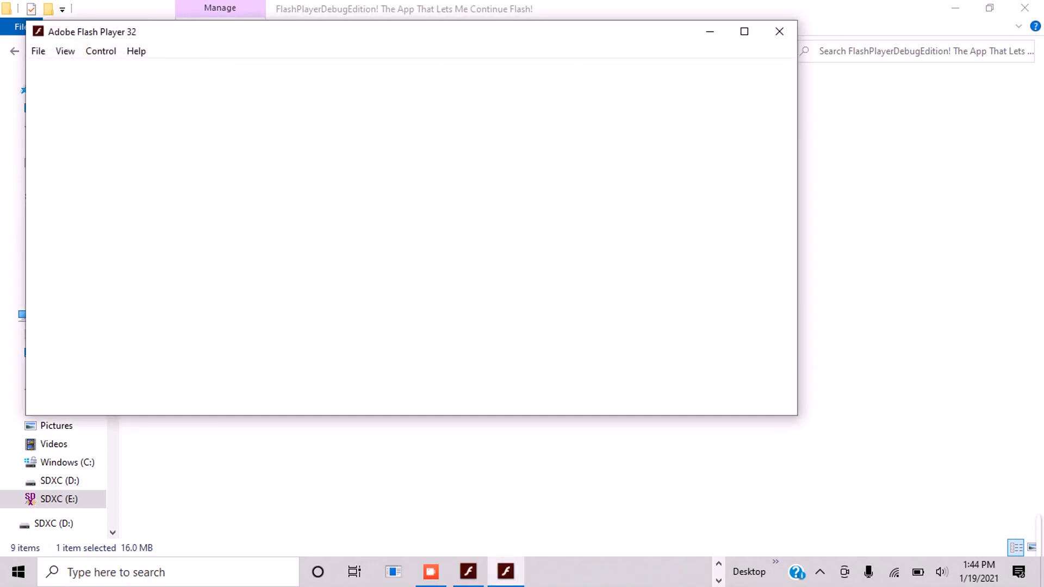
Open the Papa Louie .swf file through File > Open and let the game load.
click(38, 51)
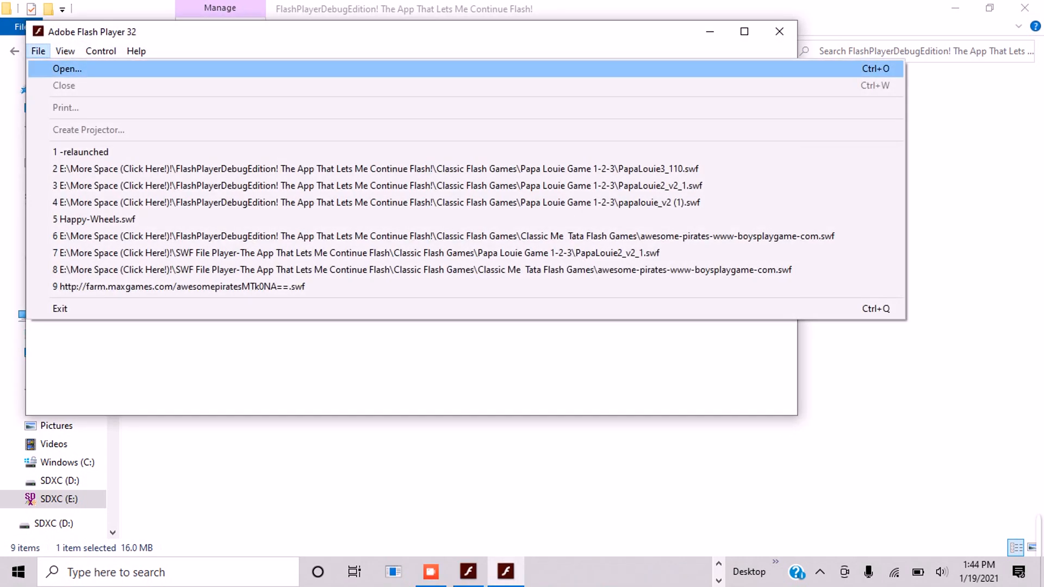
click(66, 68)
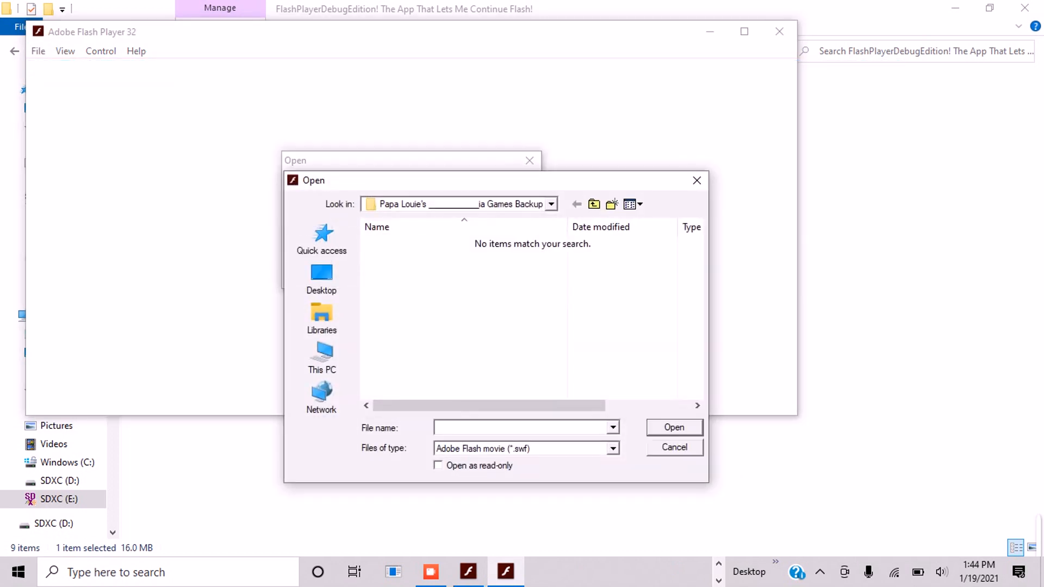
click(551, 204)
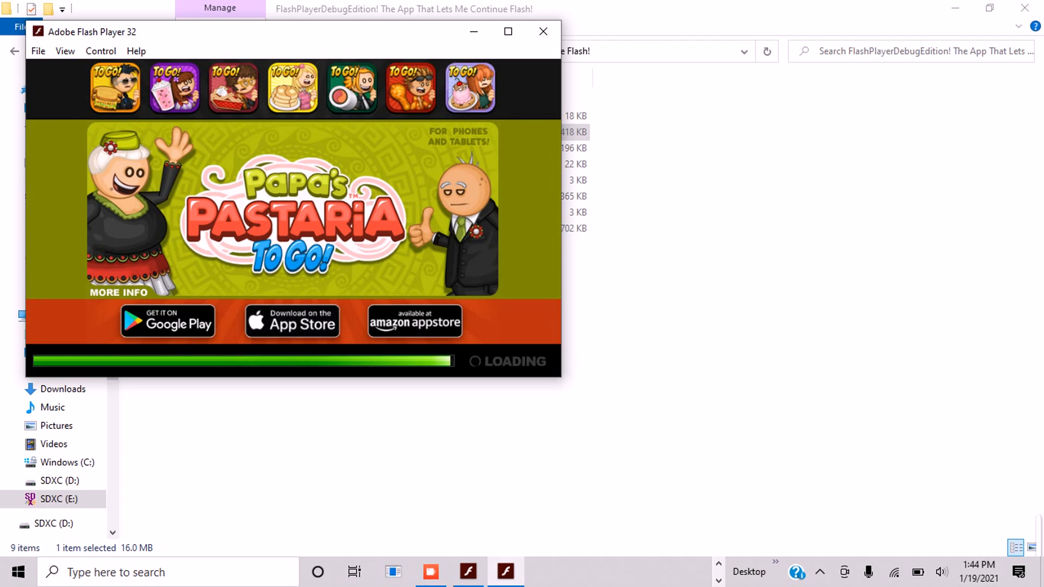
click(543, 31)
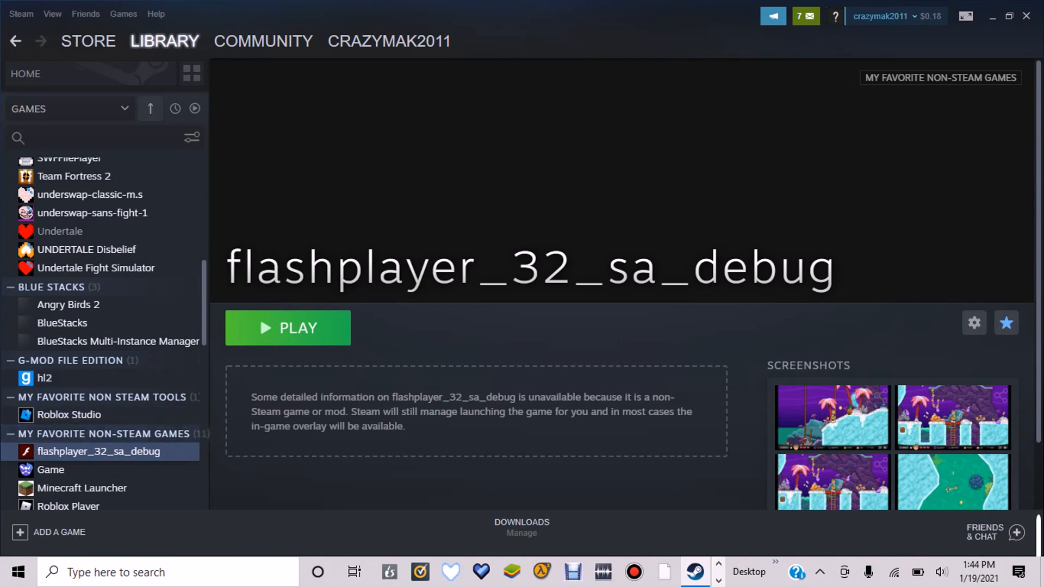
click(123, 14)
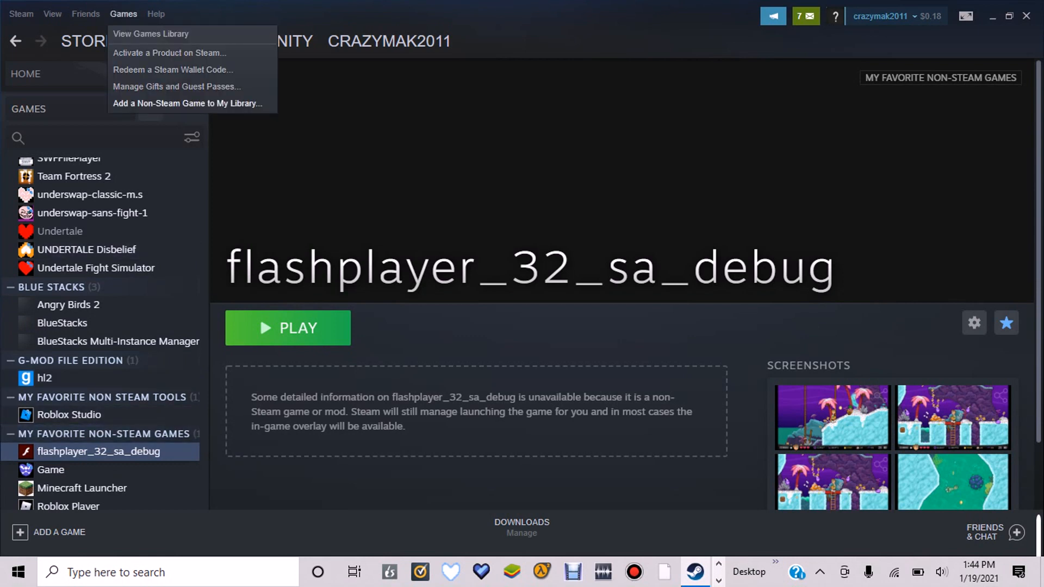
click(189, 104)
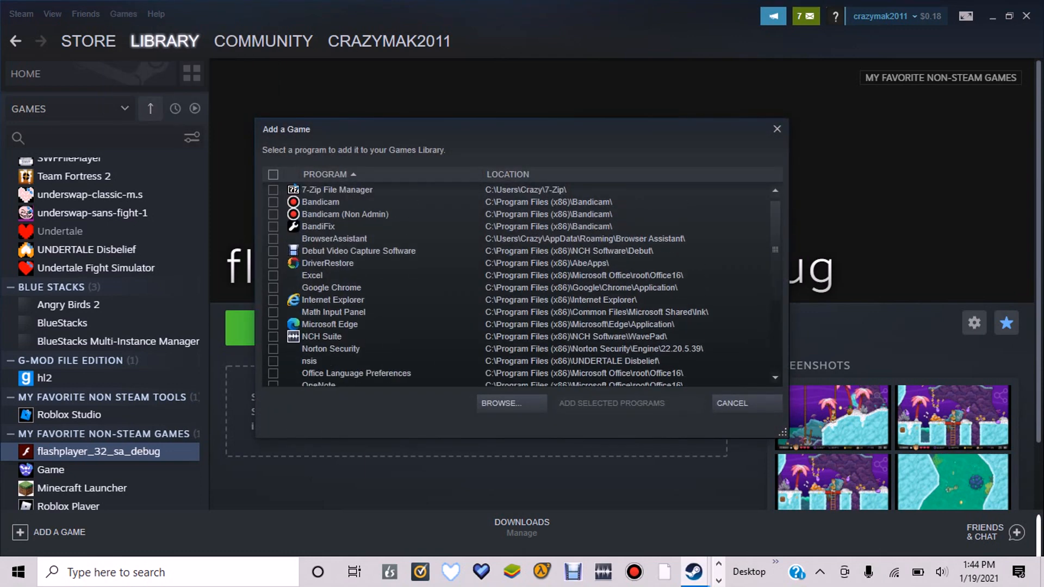
click(500, 403)
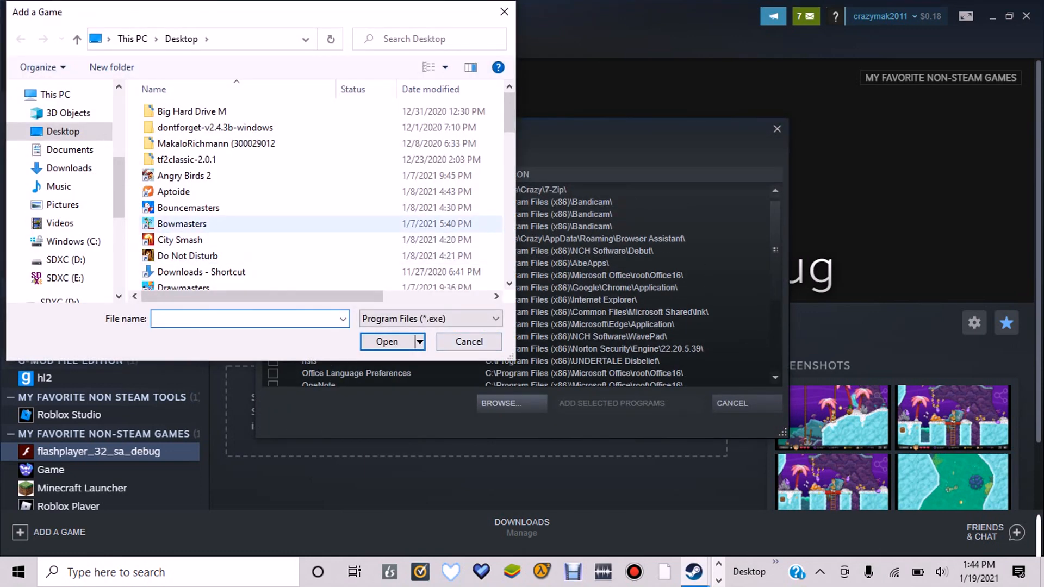
click(64, 278)
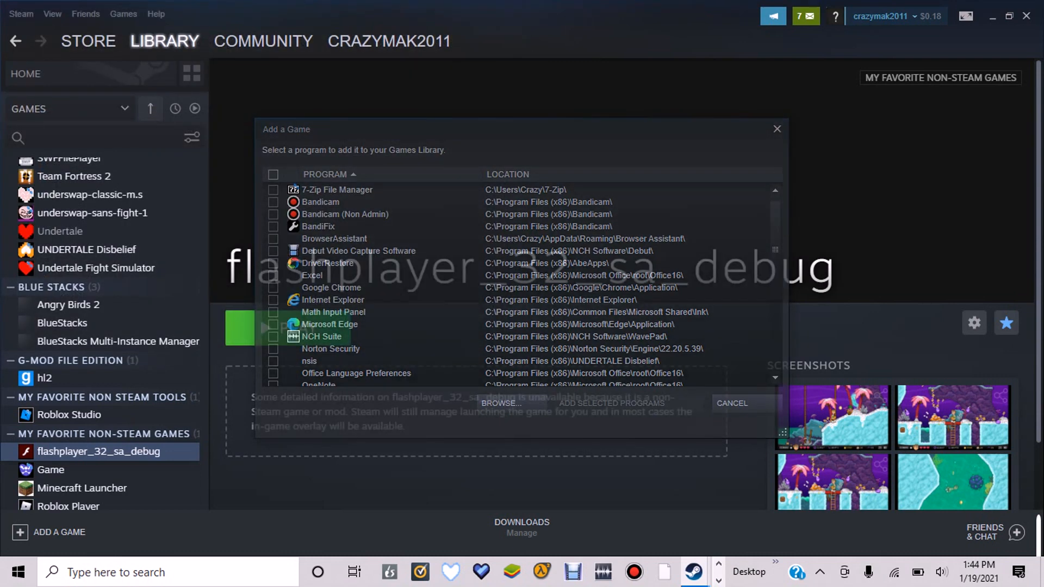
click(732, 403)
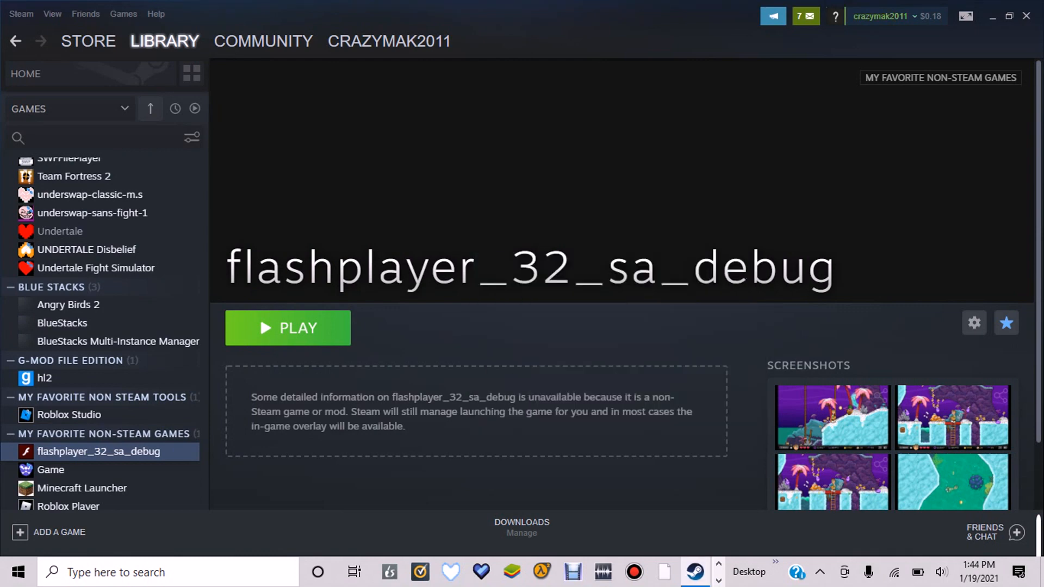
click(288, 328)
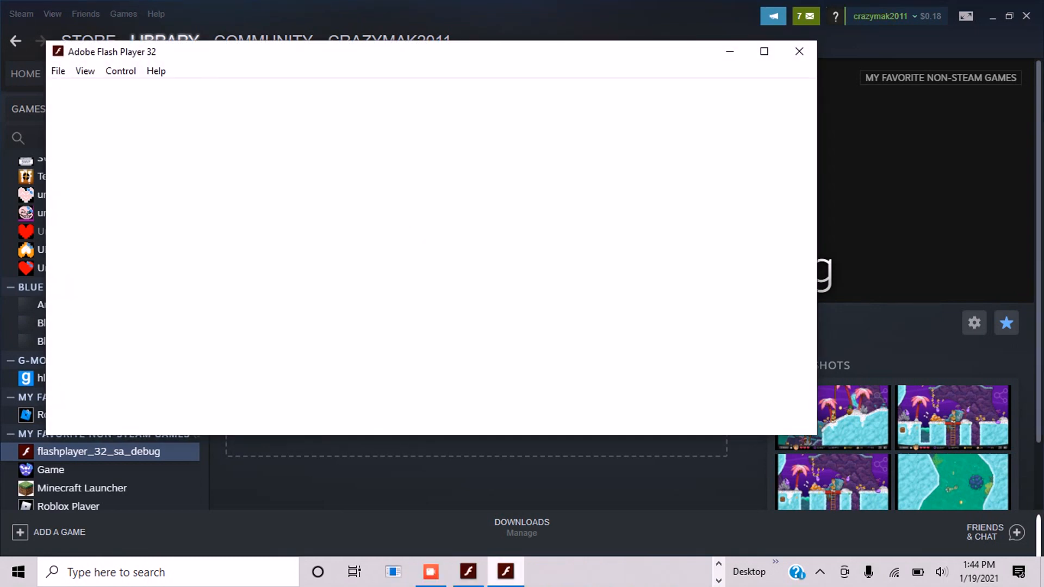
click(799, 51)
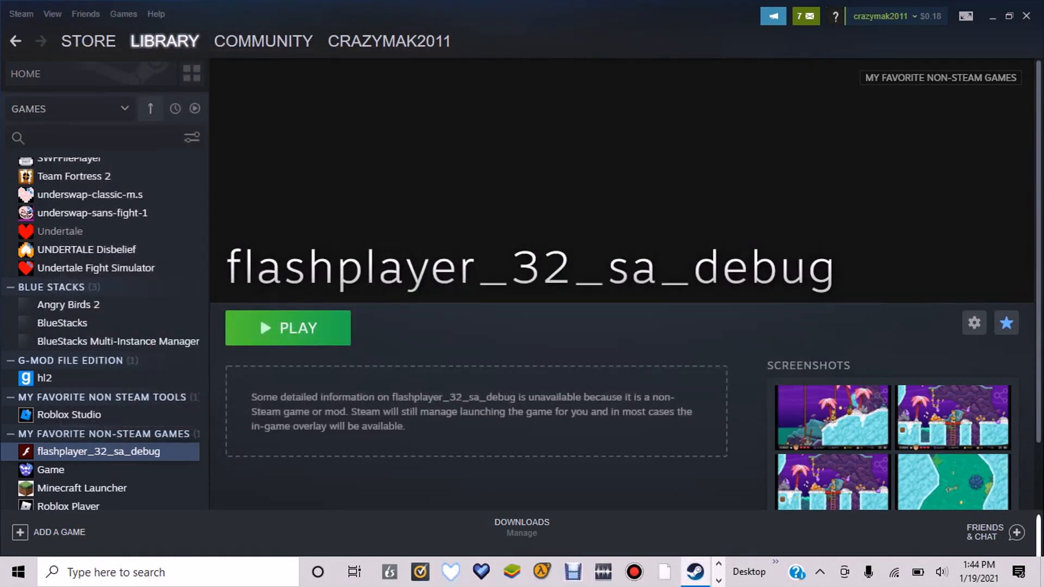